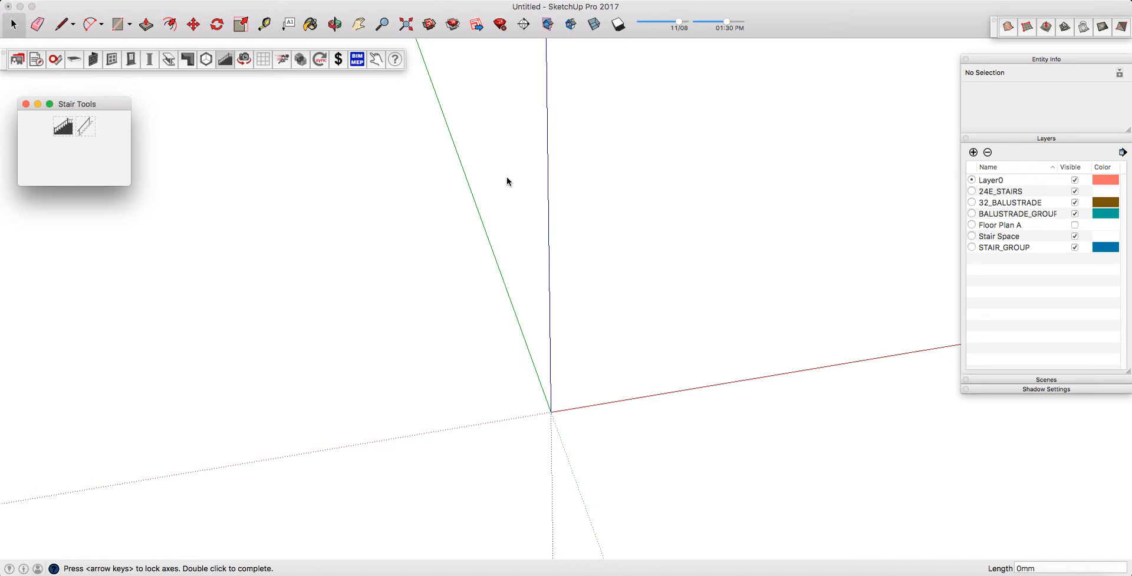
pyautogui.moveTo(207, 88)
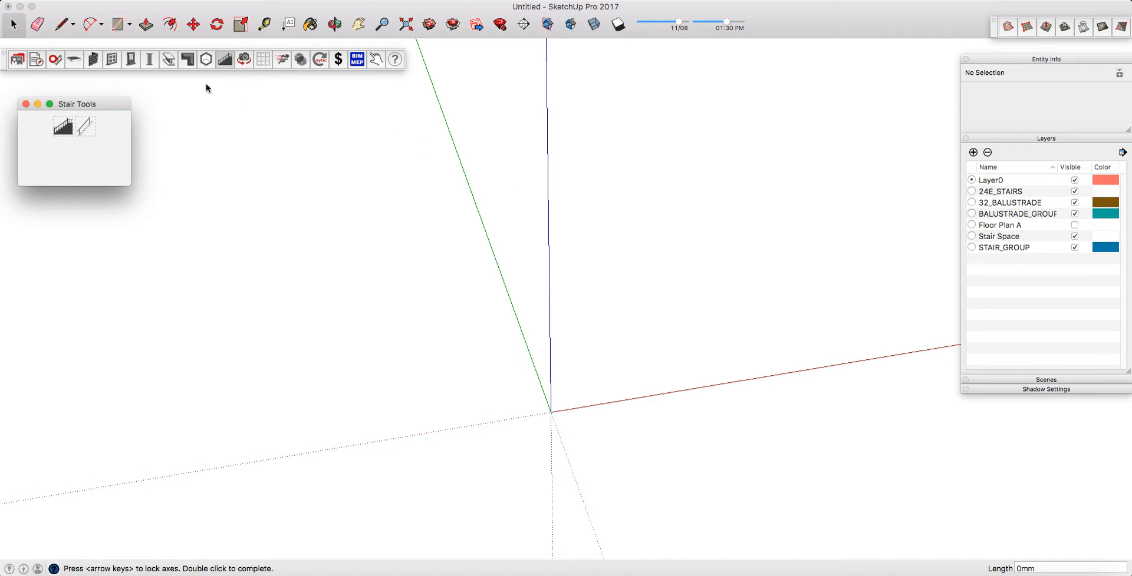
pyautogui.moveTo(86, 128)
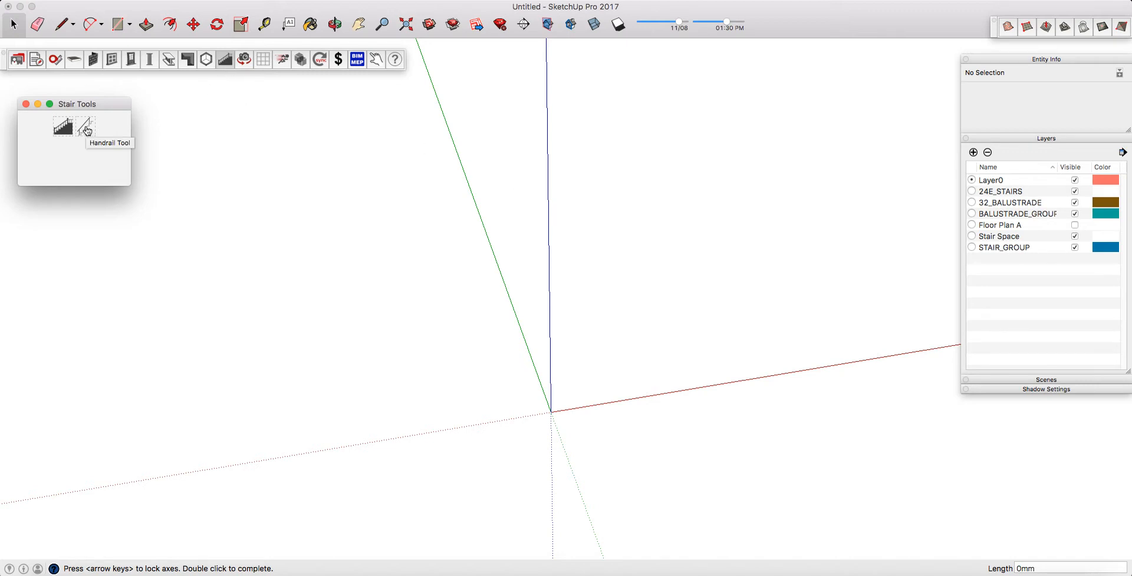
pyautogui.moveTo(96, 144)
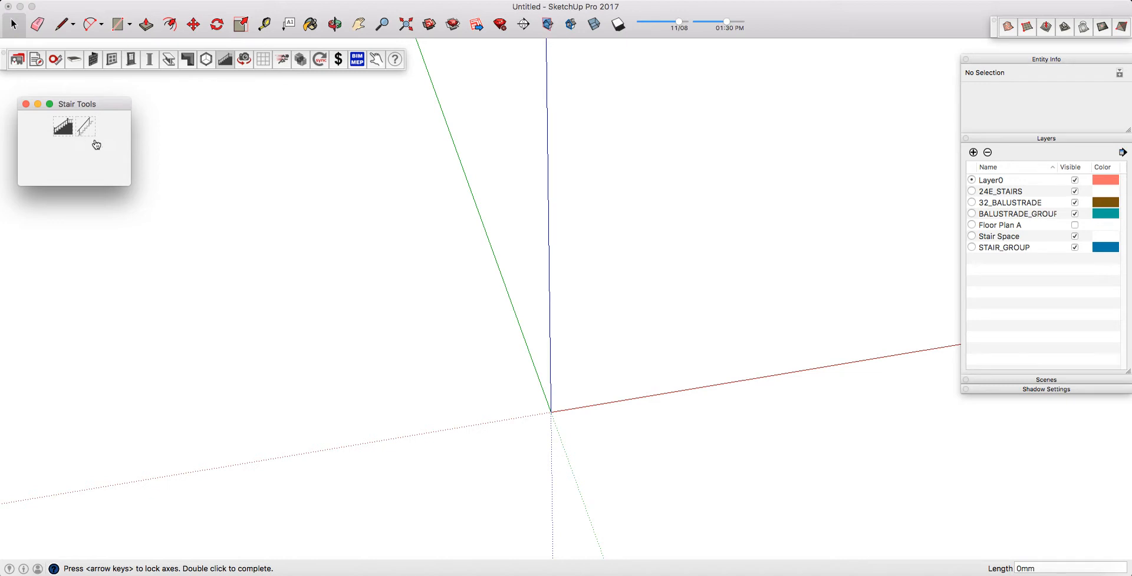
# Step: Bring up the Handrail Tool settings and review the balustrade Type options (glass, 900mm default)
pyautogui.click(95, 141)
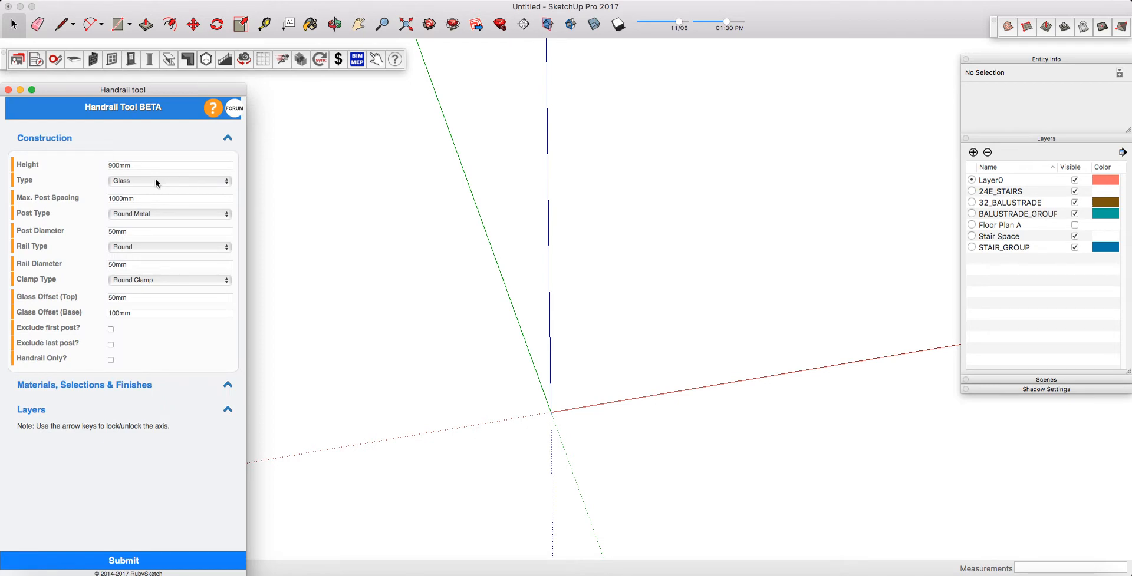
pyautogui.click(169, 180)
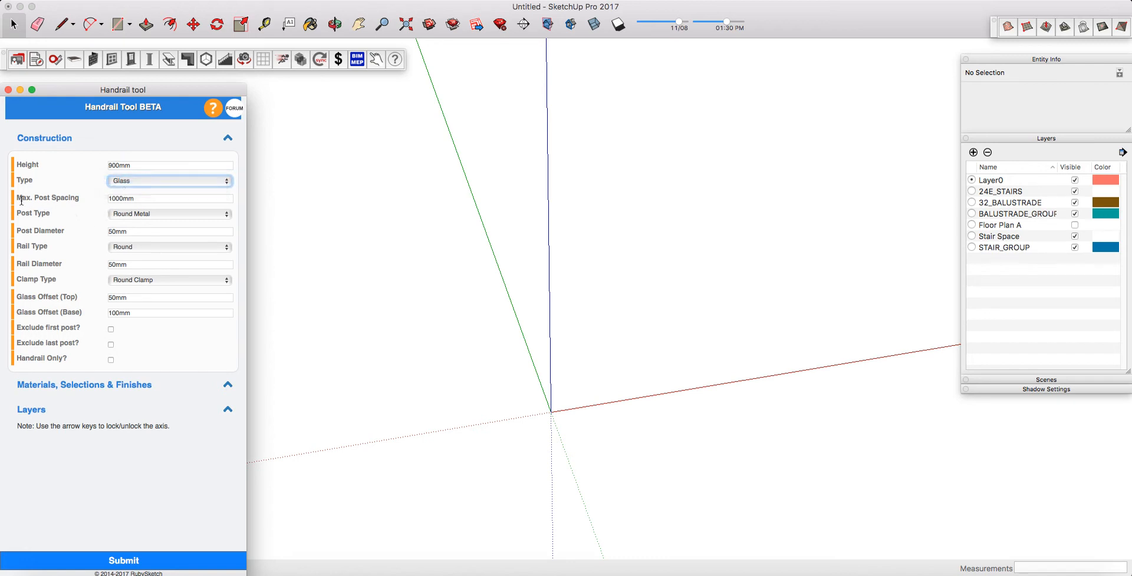
pyautogui.moveTo(14, 225)
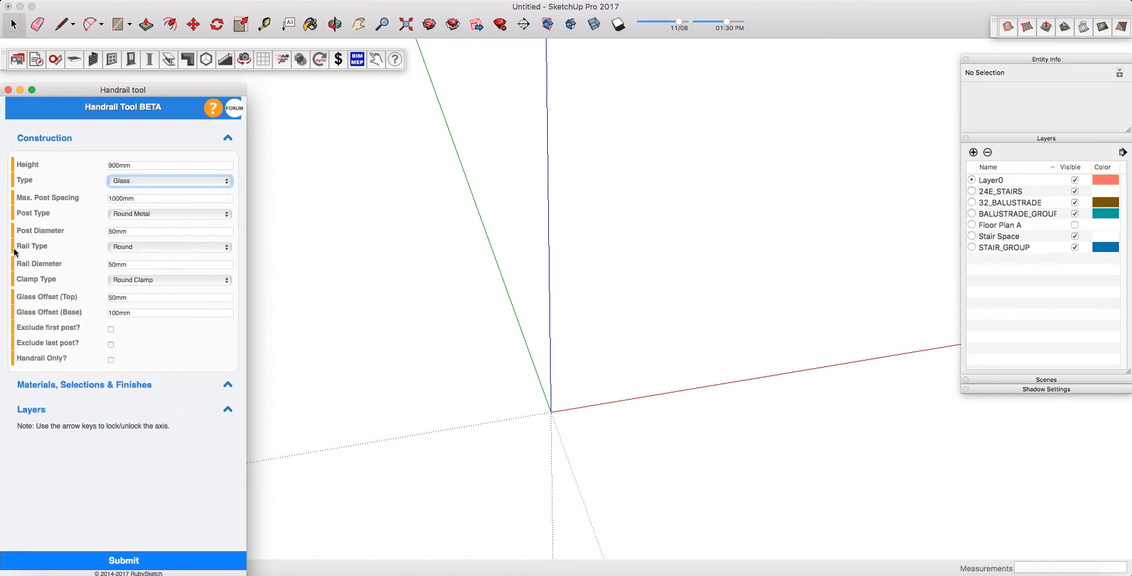
pyautogui.moveTo(14, 286)
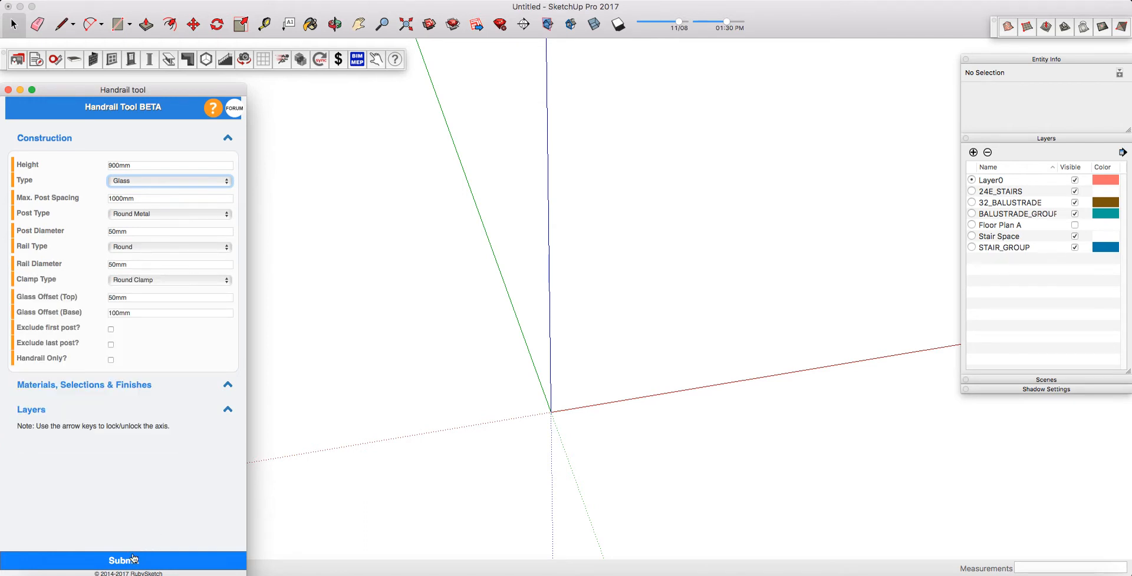
# Step: Submit the settings and draw a two-panel glass balustrade from the origin along the red axis
pyautogui.click(122, 561)
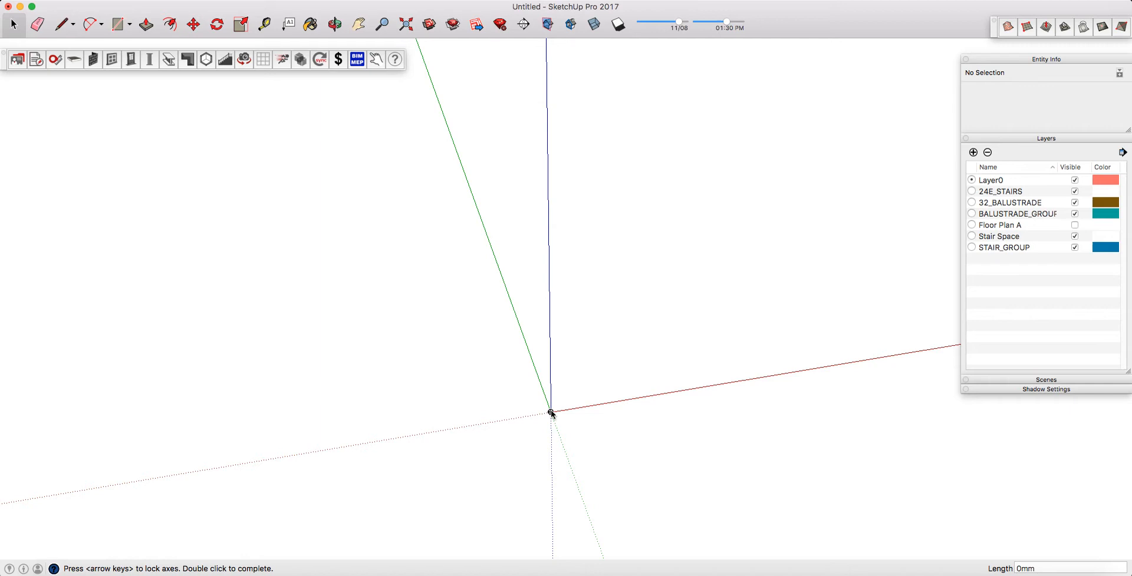
pyautogui.moveTo(455, 439)
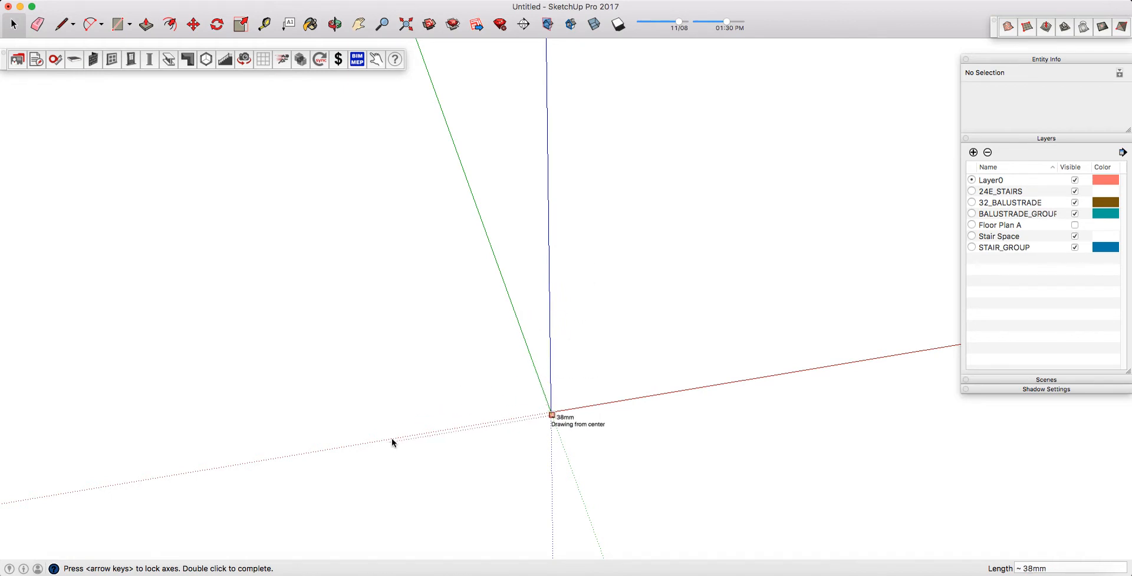
pyautogui.moveTo(359, 445)
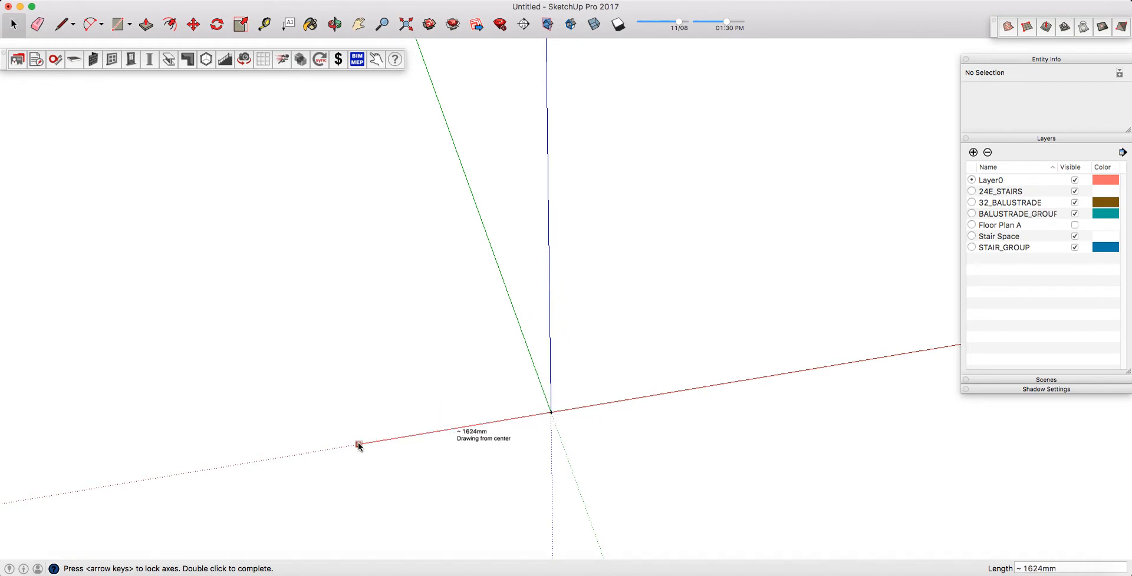
pyautogui.click(358, 444)
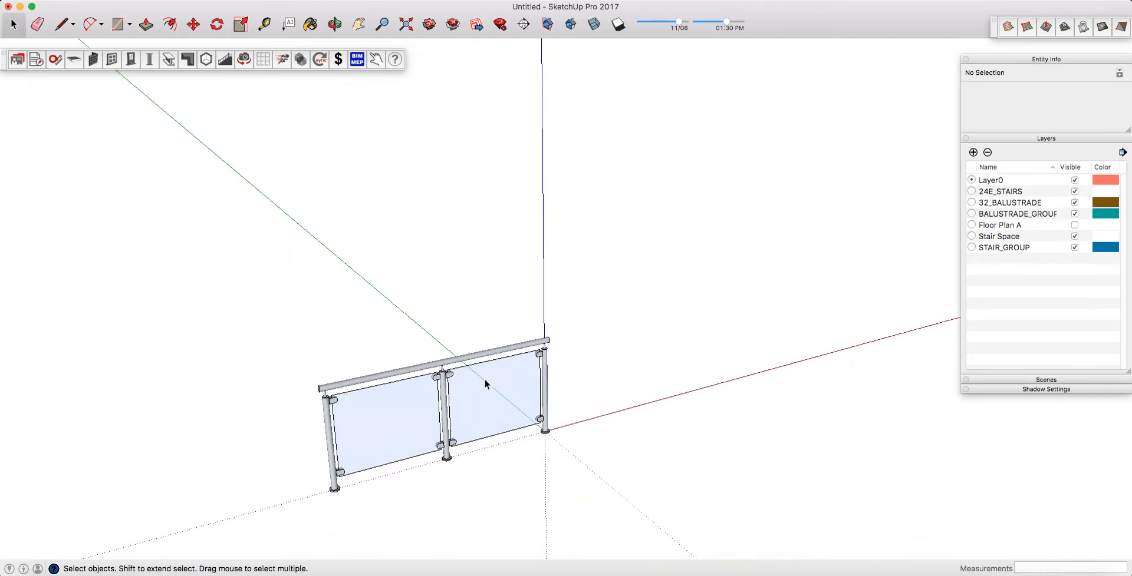
# Step: Edit the balustrade via + HANDRAIL > Edit Handrail, switching its Type from glass to Wire
pyautogui.rightClick(485, 384)
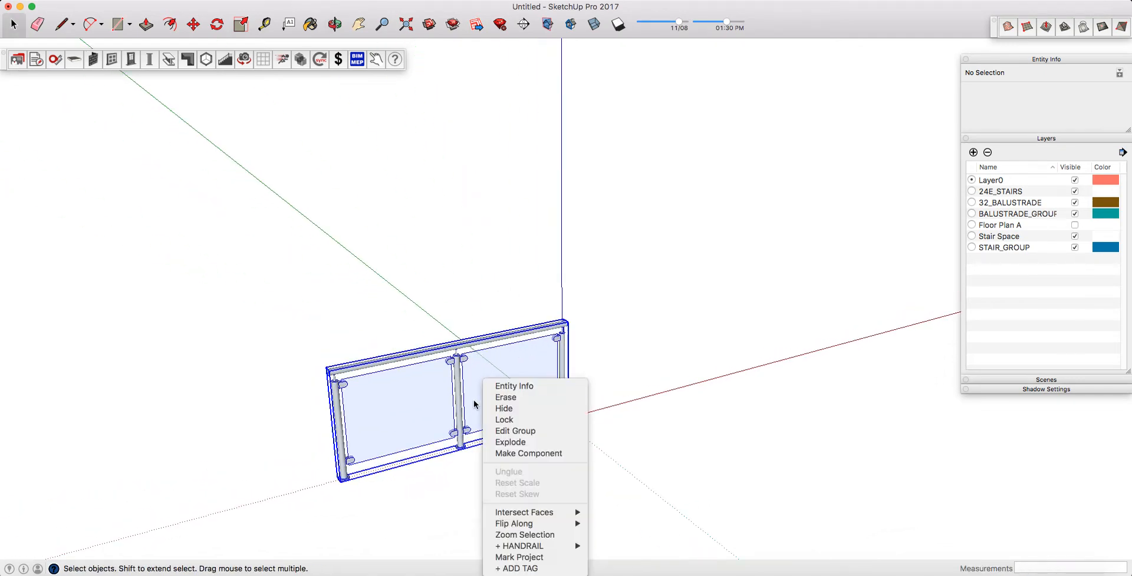
pyautogui.moveTo(518, 547)
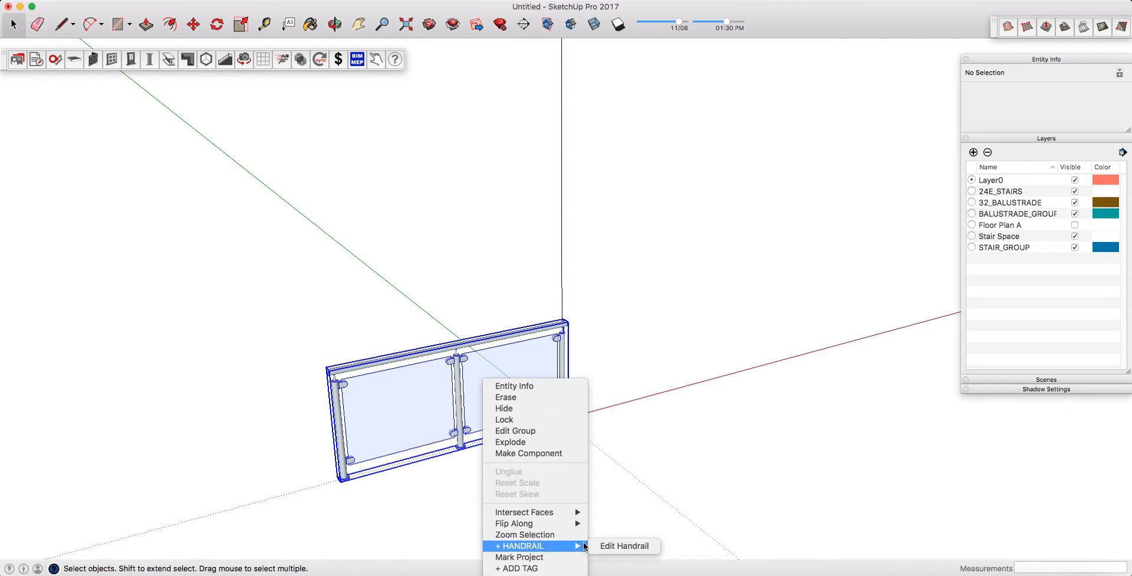
pyautogui.click(534, 424)
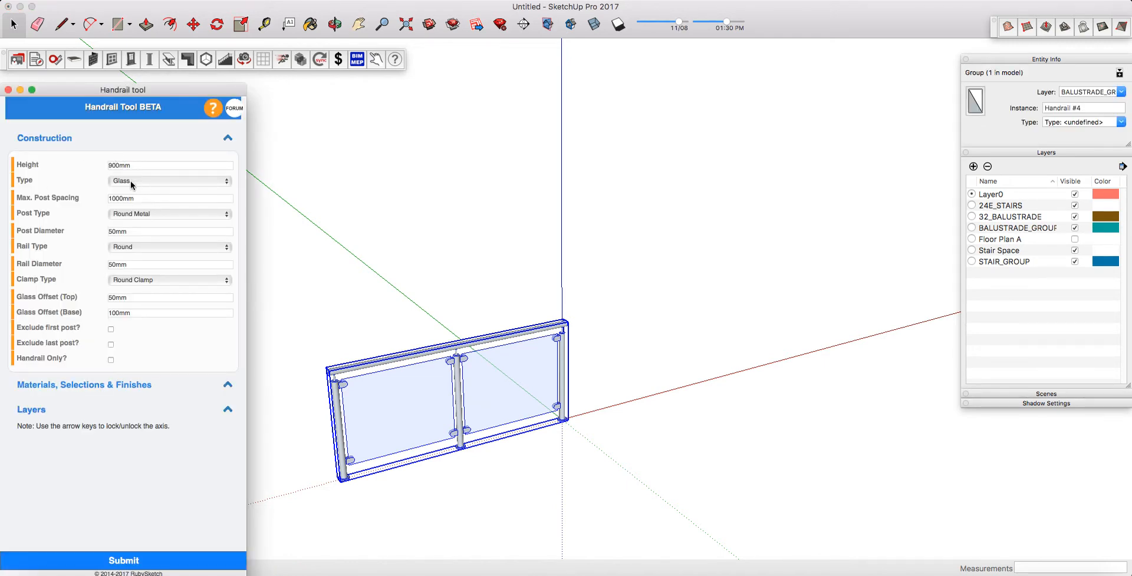
pyautogui.click(170, 180)
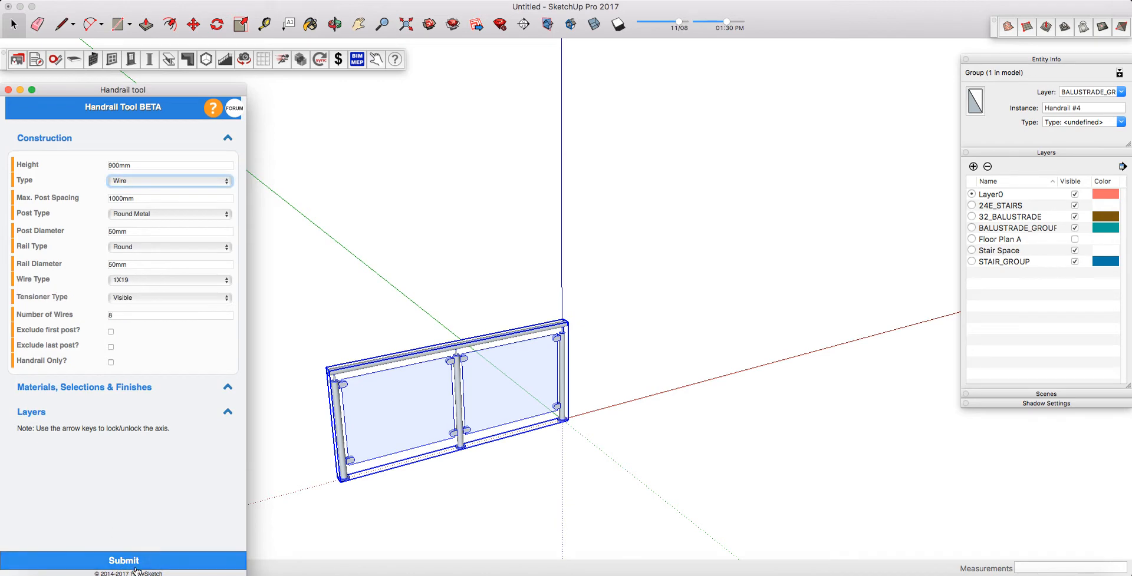
pyautogui.click(123, 561)
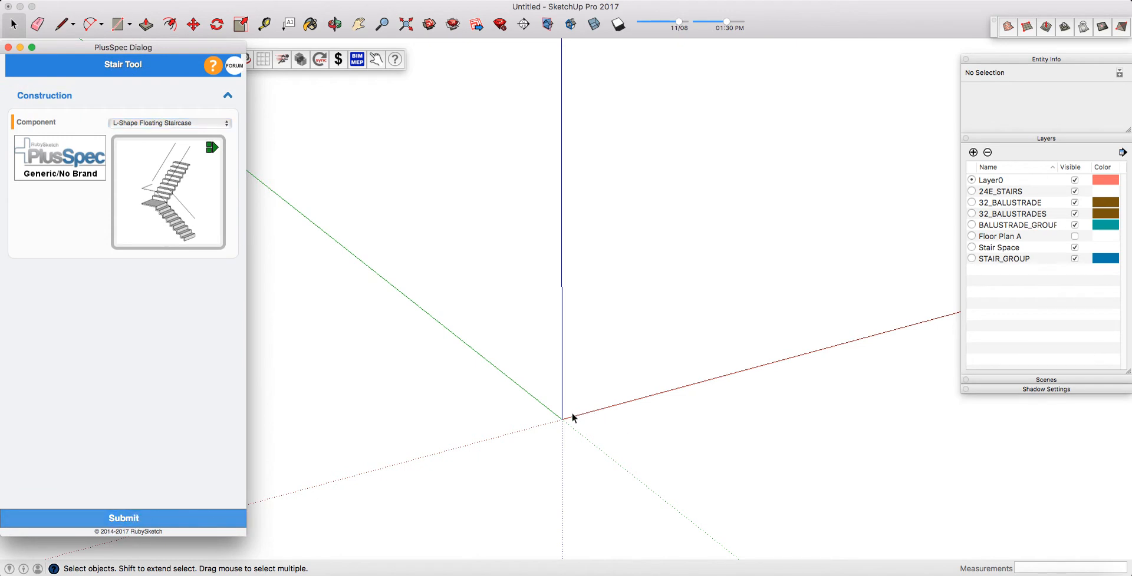
# Step: Submit the Stair Tool with L-Shape Floating Staircase chosen as the component
pyautogui.click(122, 519)
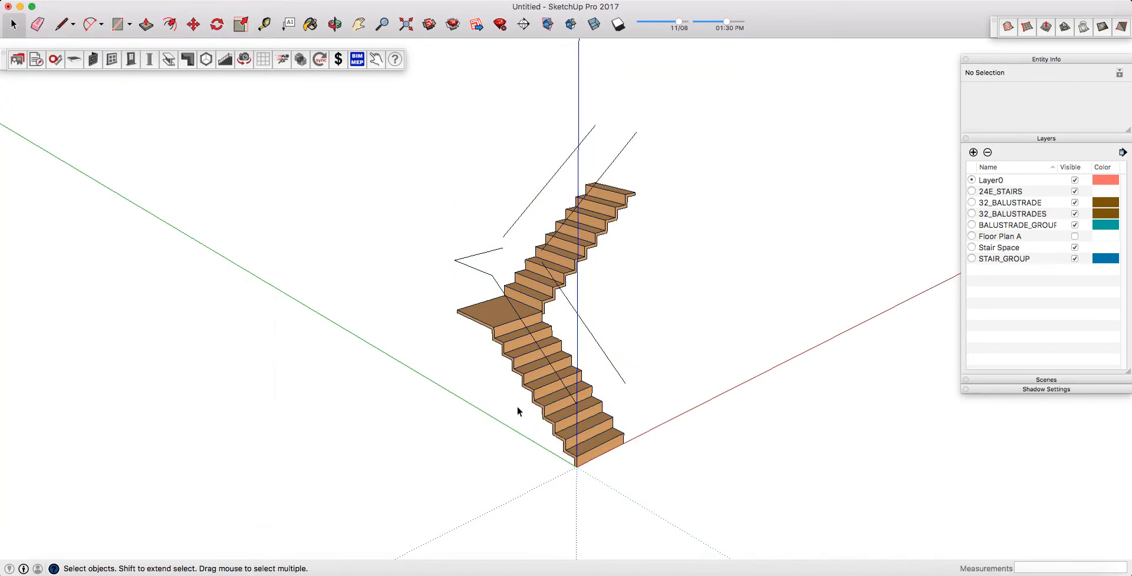
pyautogui.moveTo(489, 257)
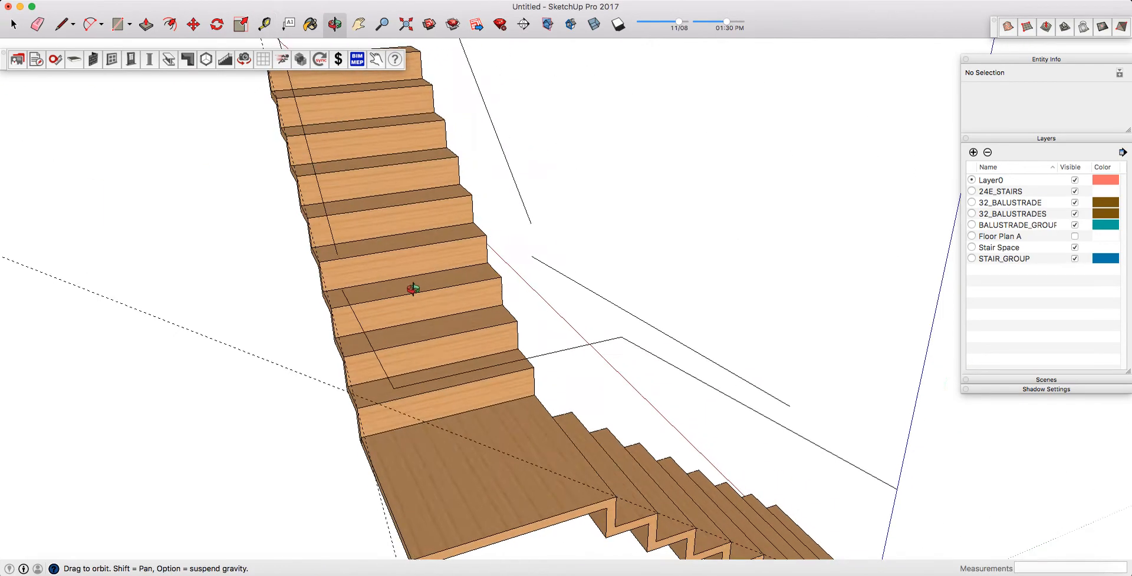
# Step: Orbit in close to look down at the staircase landing
pyautogui.moveTo(415, 289); pyautogui.dragTo(572, 267)
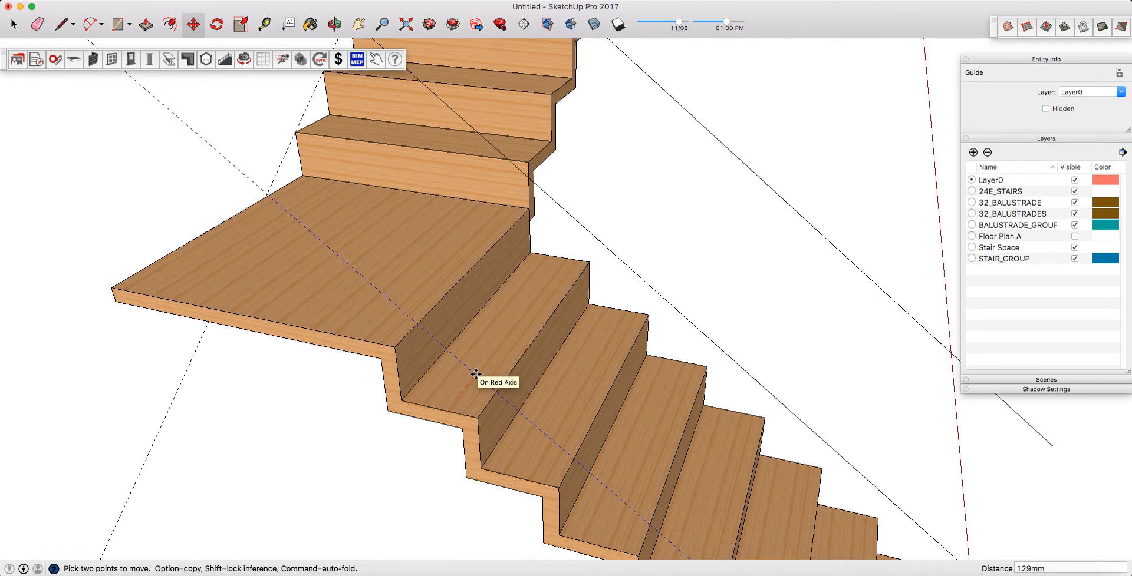
# Step: Move the guides by 5 and reposition the guide lines along the stair flights and the landing edge
pyautogui.write('5')
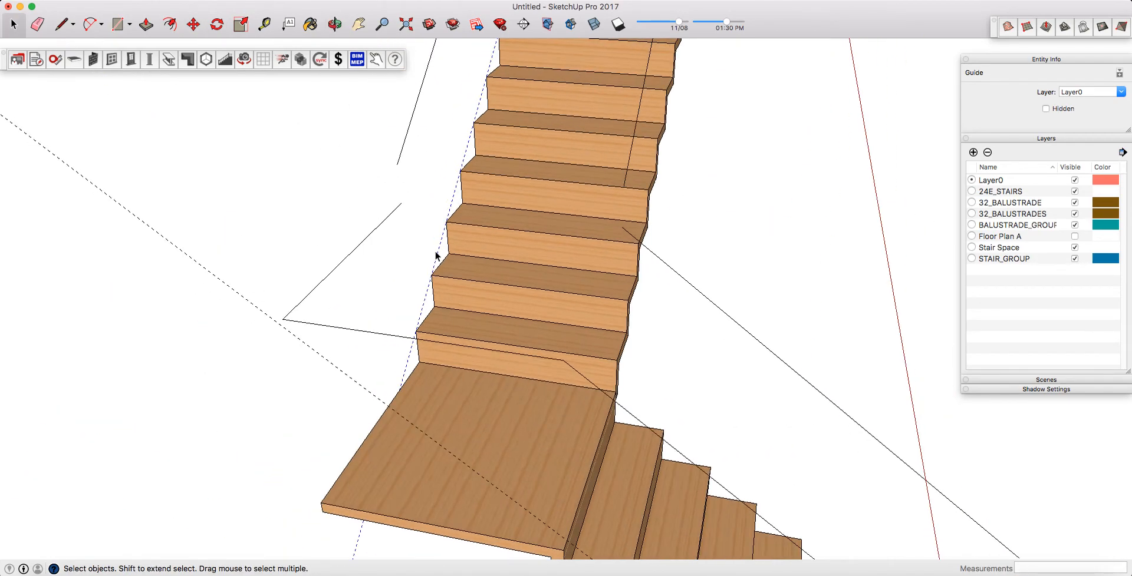
pyautogui.click(433, 258)
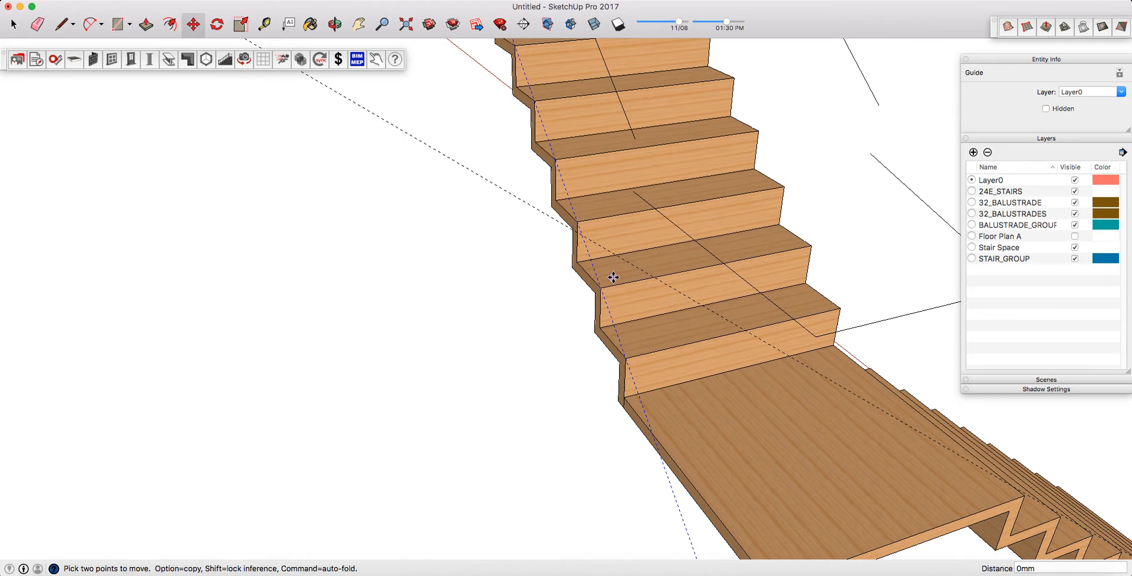
pyautogui.moveTo(623, 277)
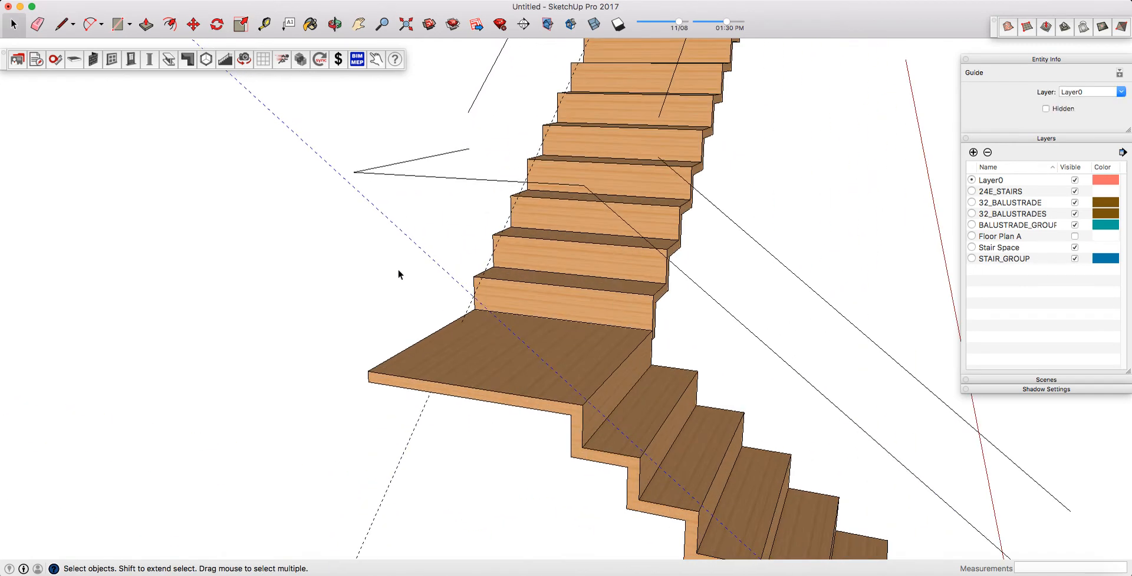
pyautogui.click(193, 24)
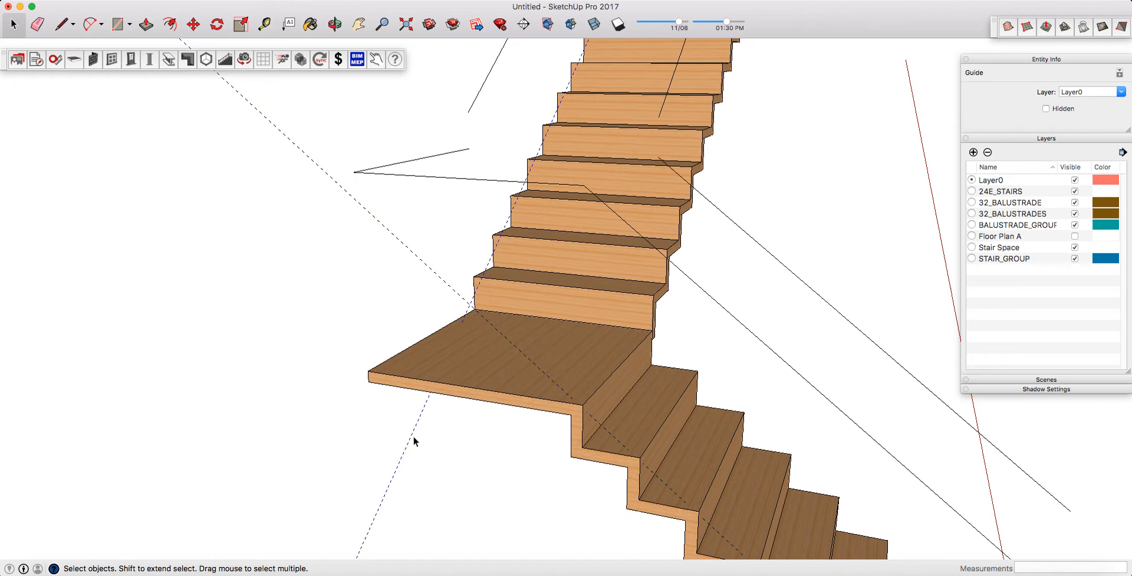
pyautogui.click(192, 24)
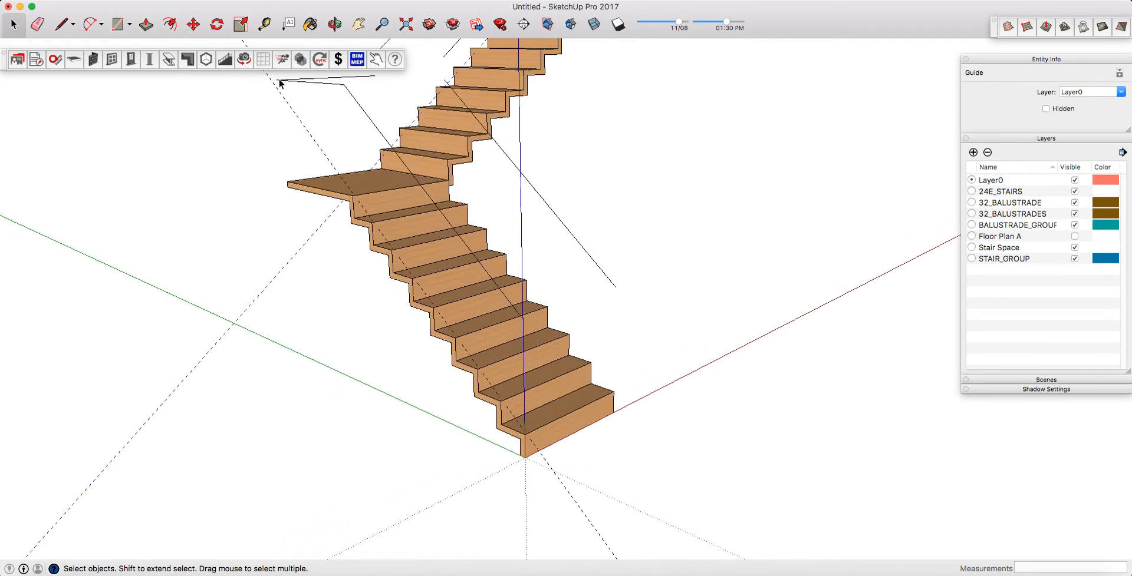
pyautogui.click(225, 58)
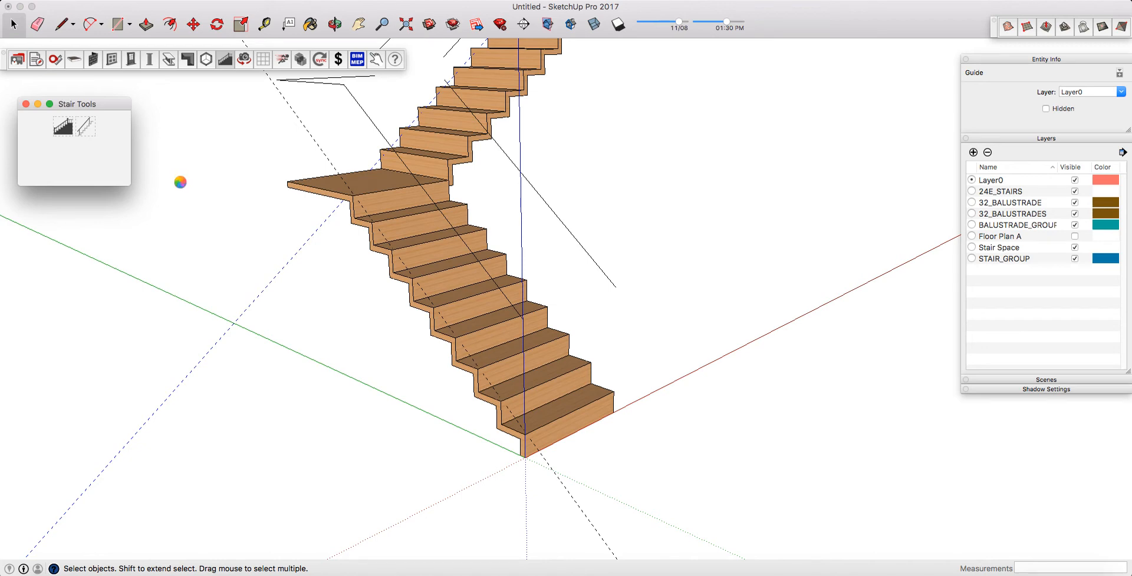
# Step: Start the Handrail Tool from the Stair Tools palette to begin a new run
pyautogui.click(73, 125)
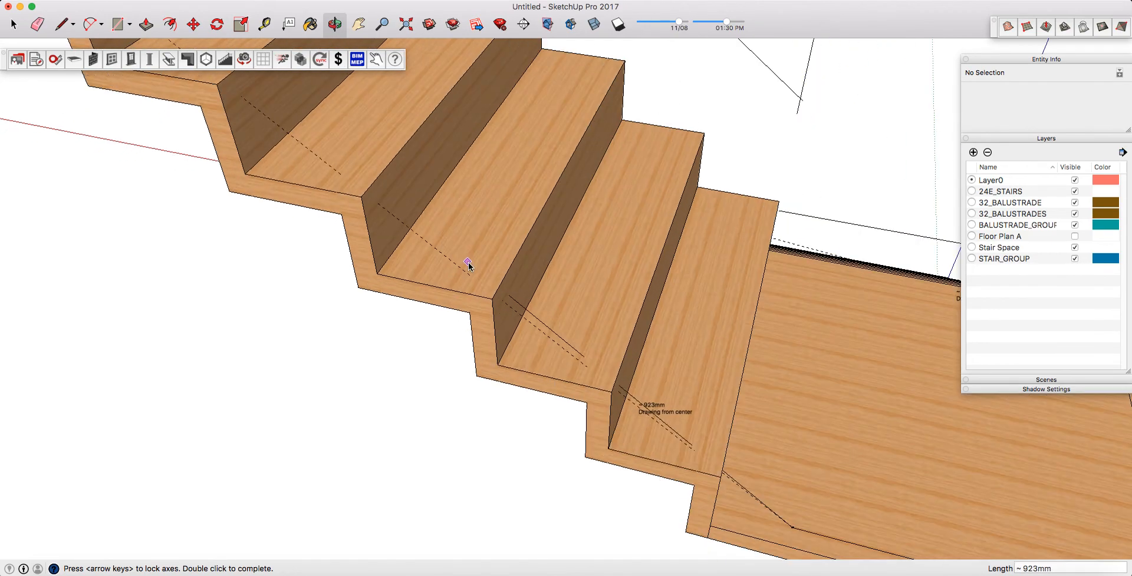
pyautogui.moveTo(469, 277)
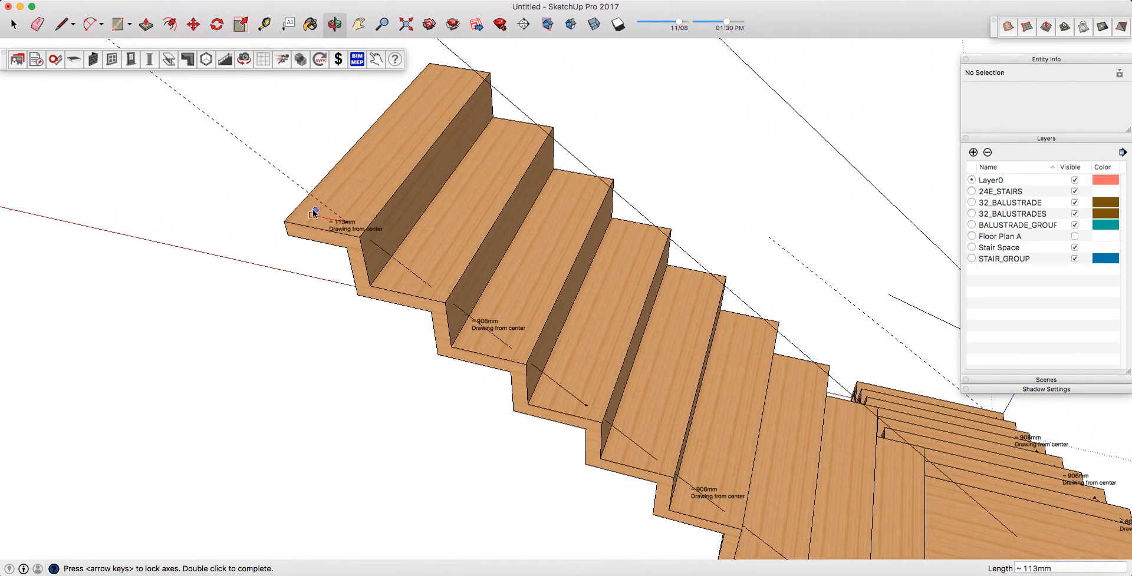
pyautogui.moveTo(296, 212)
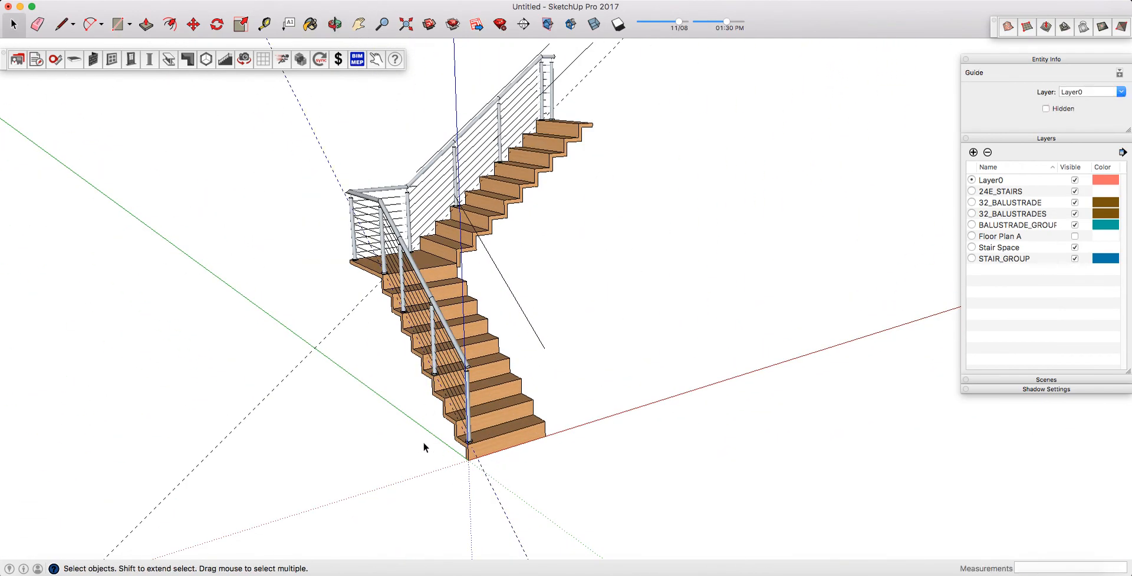
# Step: View the finished wire balustrades on both flights and the landing from another angle
pyautogui.click(333, 23)
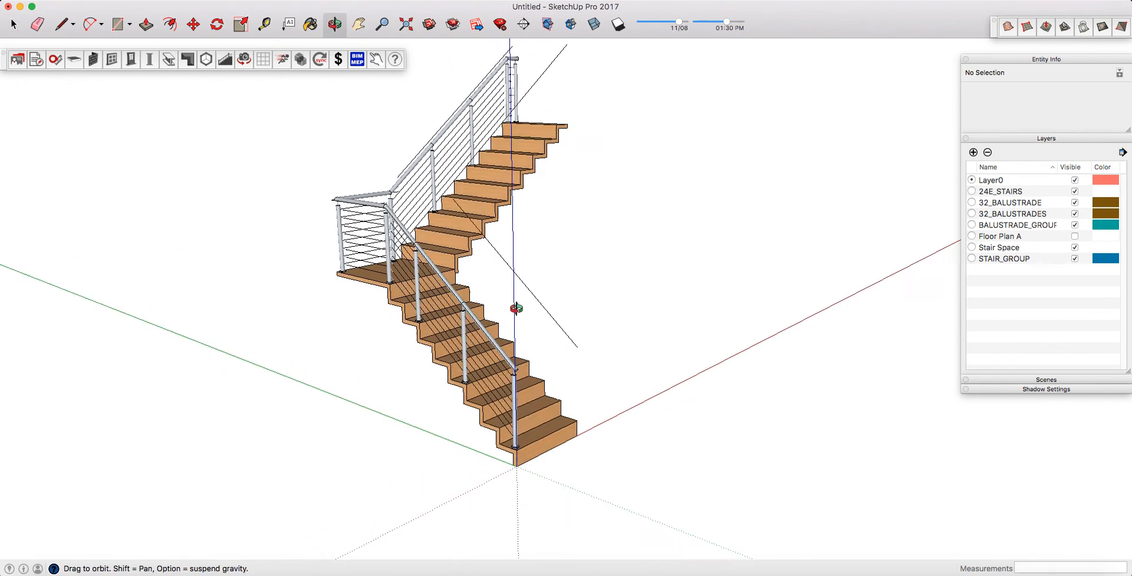